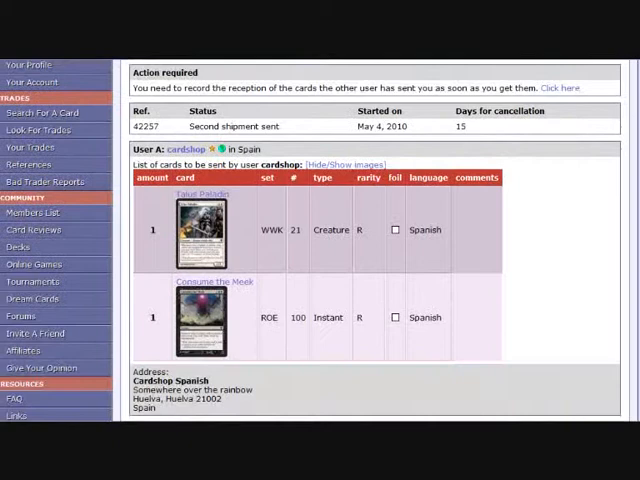
# Mark the cardshop cards for trade 42257 as received.
pyautogui.scroll(-3)
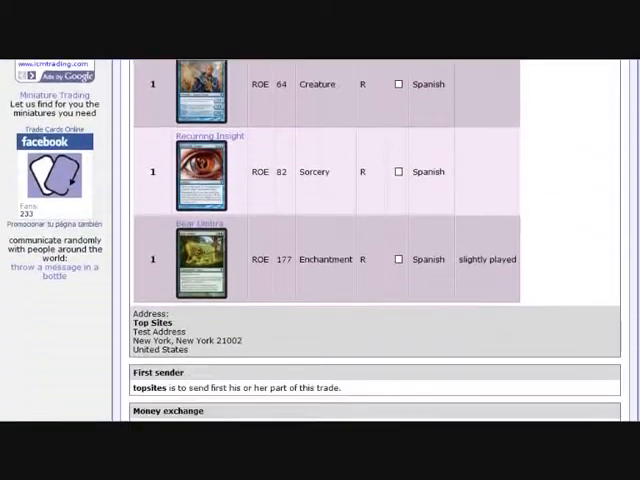
pyautogui.scroll(-3)
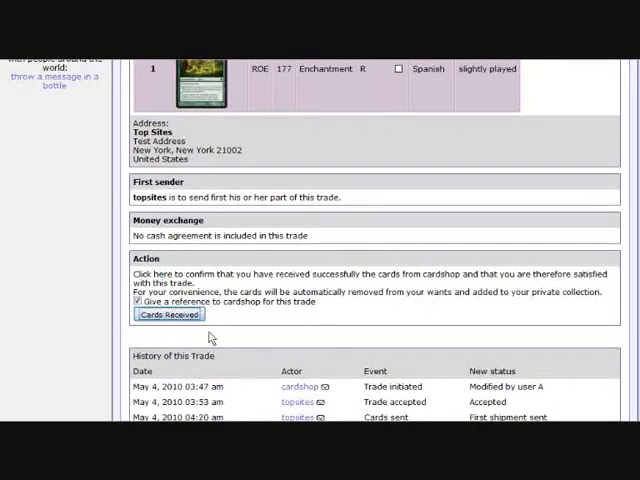
pyautogui.click(169, 313)
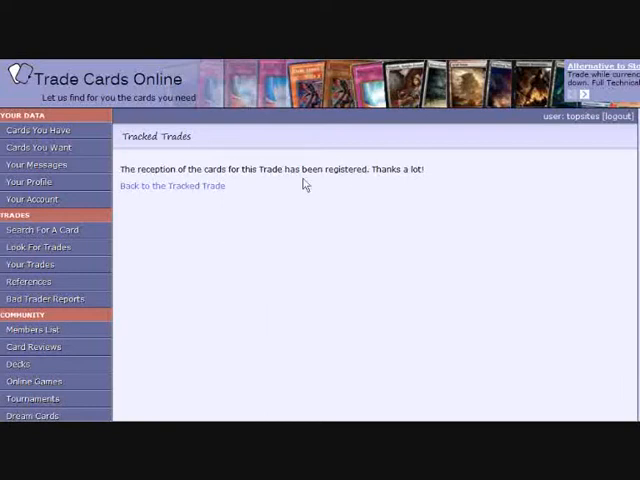
# Return to tracked trade 42257 and view its History of this Trade table.
pyautogui.click(173, 186)
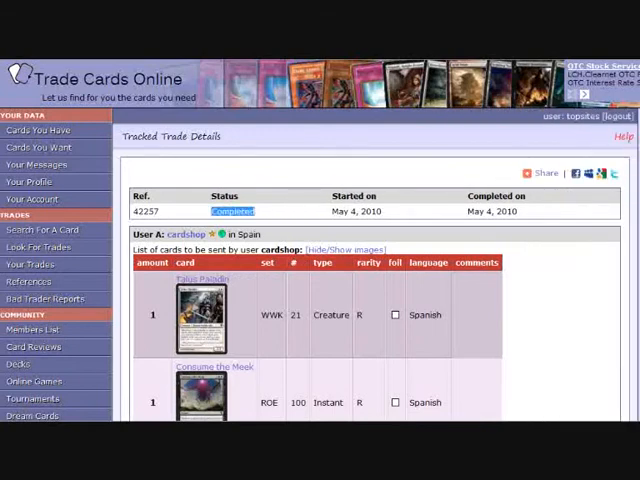
pyautogui.scroll(-3)
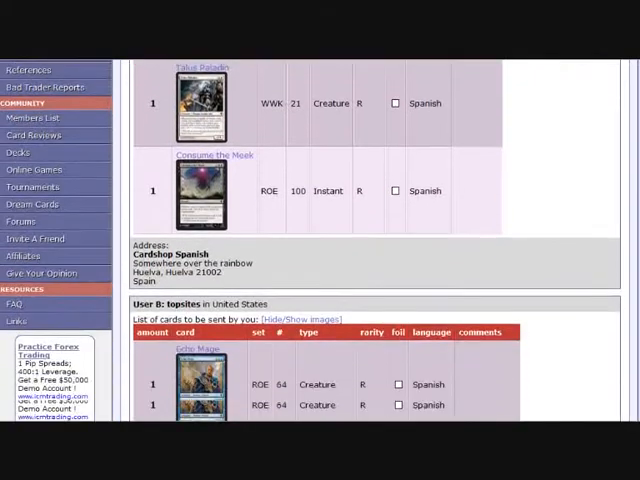
pyautogui.scroll(-3)
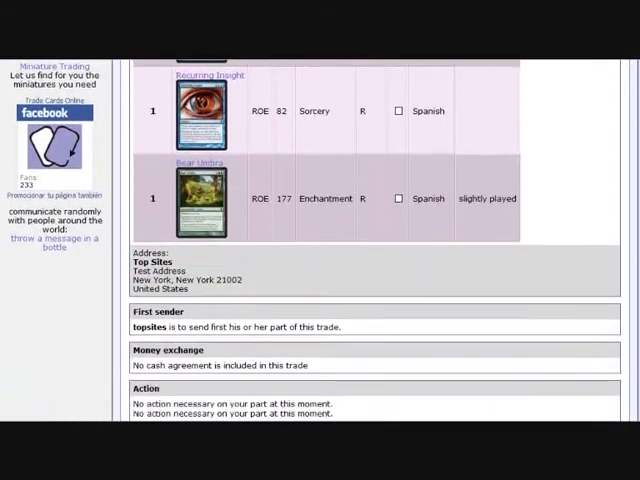
pyautogui.scroll(-3)
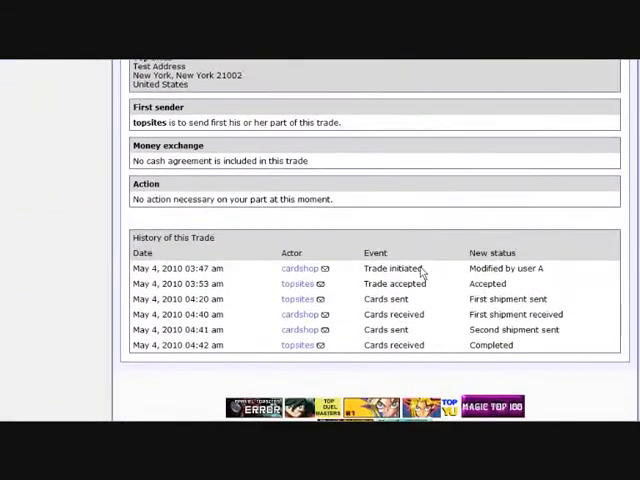
pyautogui.moveTo(453, 270)
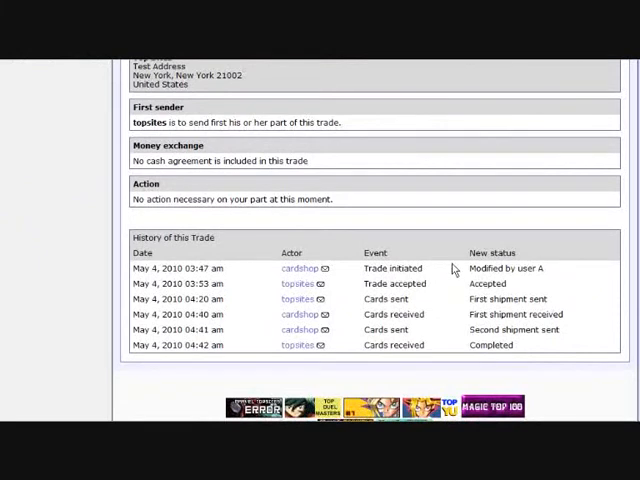
pyautogui.moveTo(497, 248)
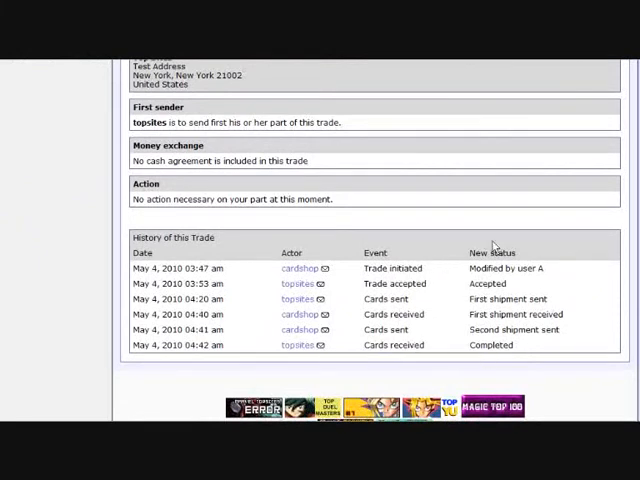
pyautogui.scroll(3)
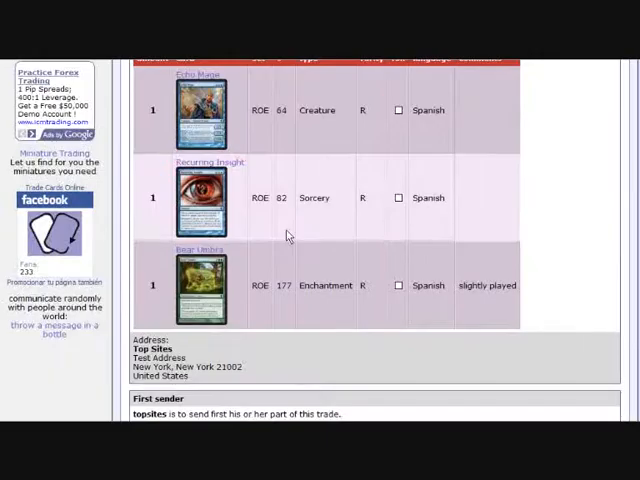